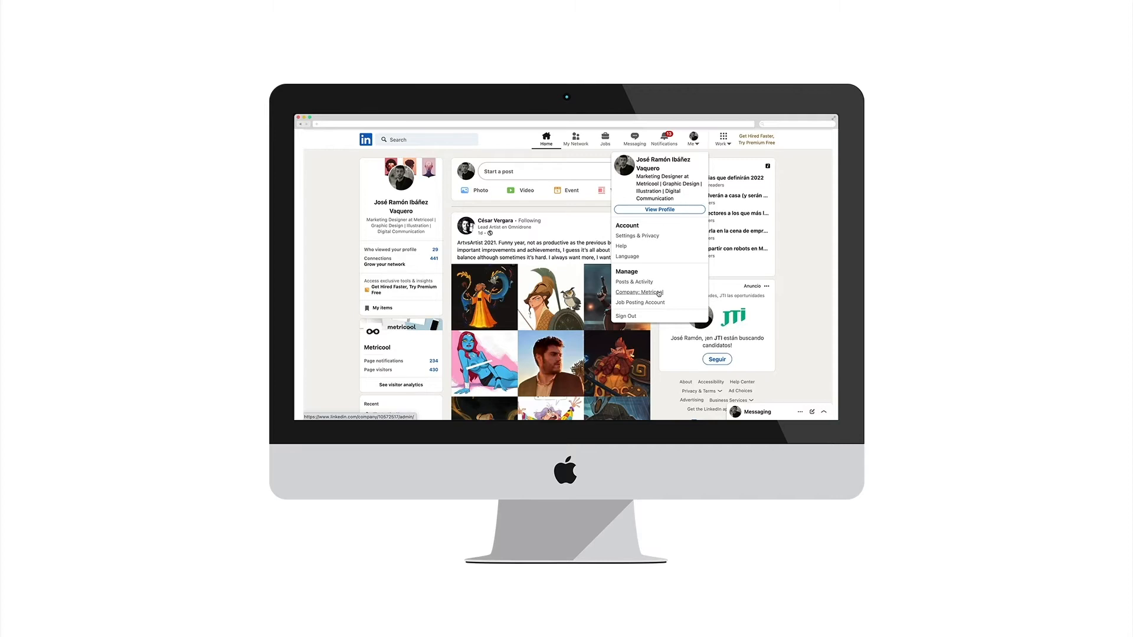
- Choose Company: Metricool under Manage to open the page's admin view
left_click(638, 292)
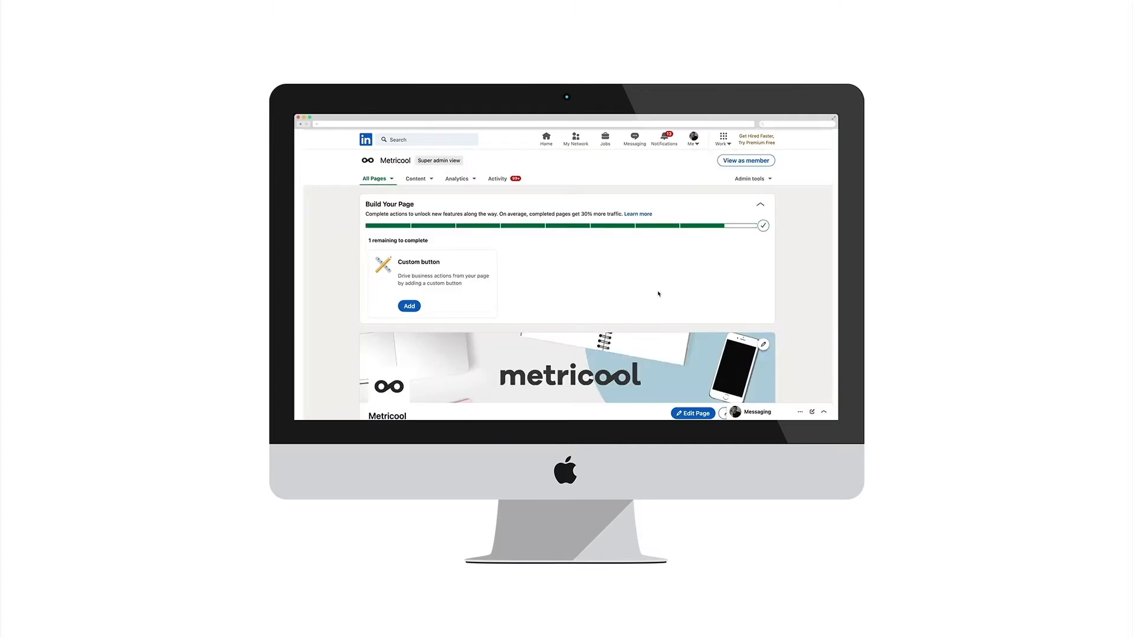
mouse_move(659, 293)
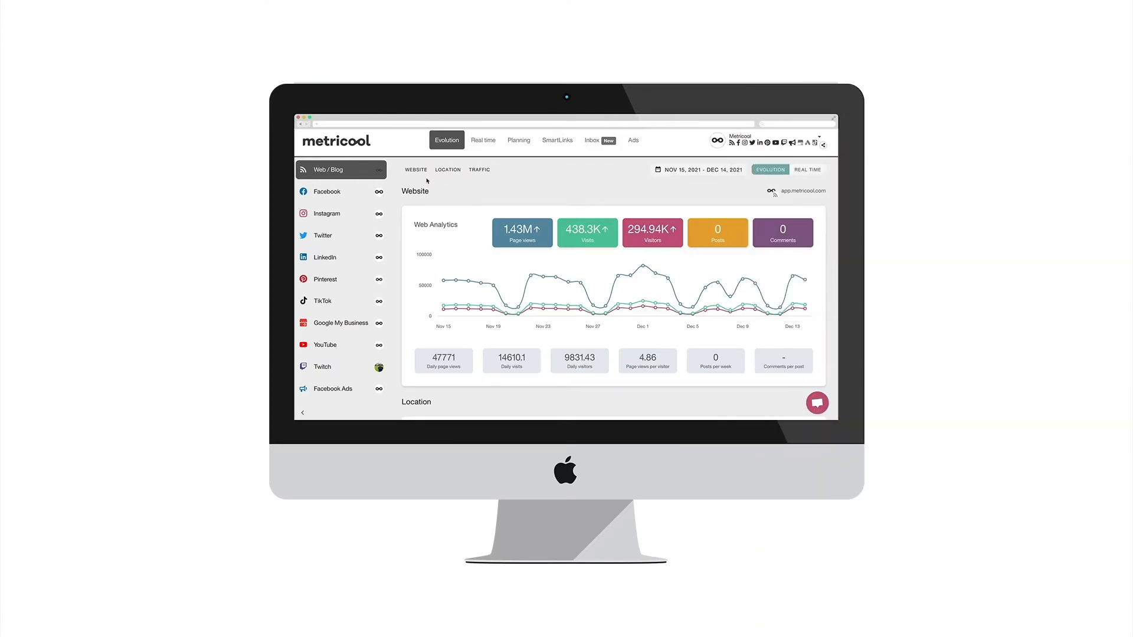
mouse_move(322, 236)
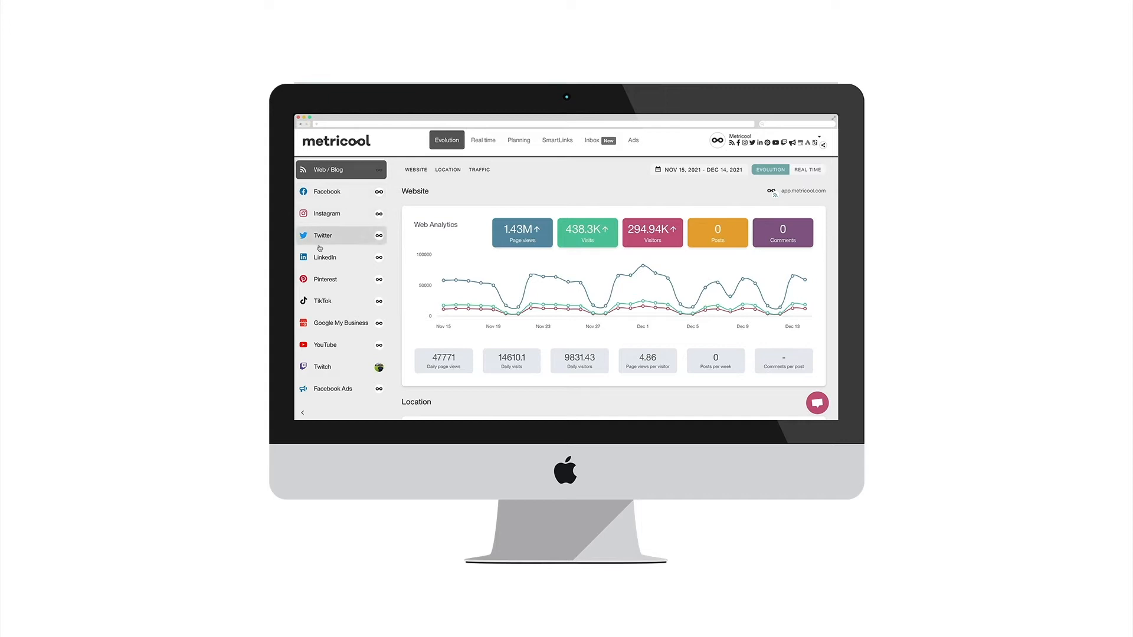
- Select LinkedIn in the Metricool sidebar to show its community analytics
left_click(324, 257)
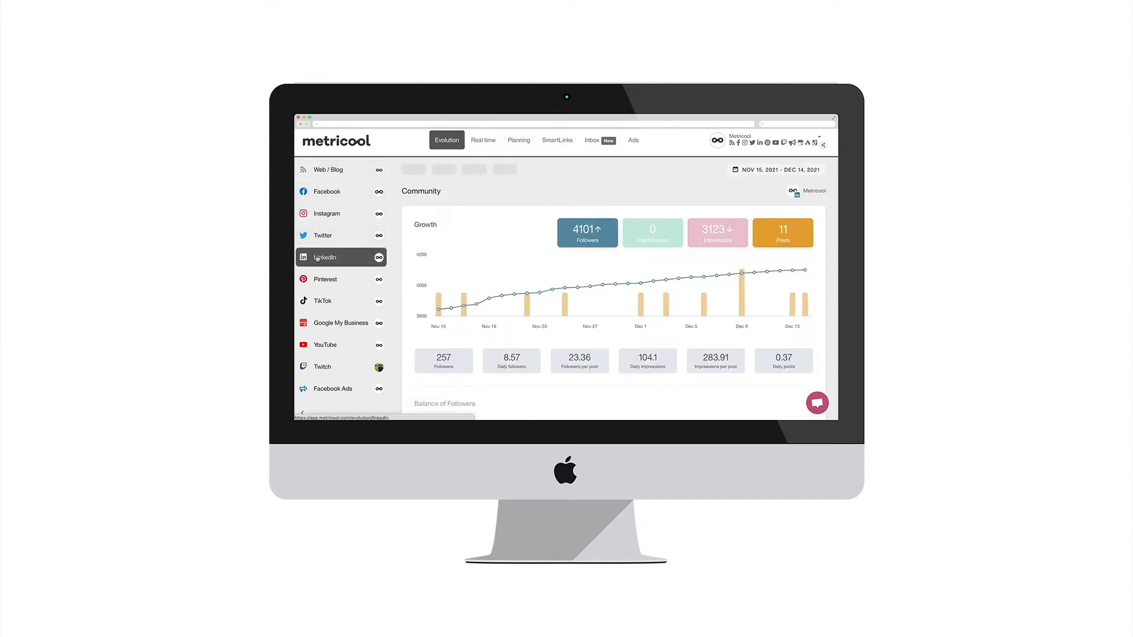
- Review the LinkedIn follower, impression and post growth, then move into Reports
left_click(326, 257)
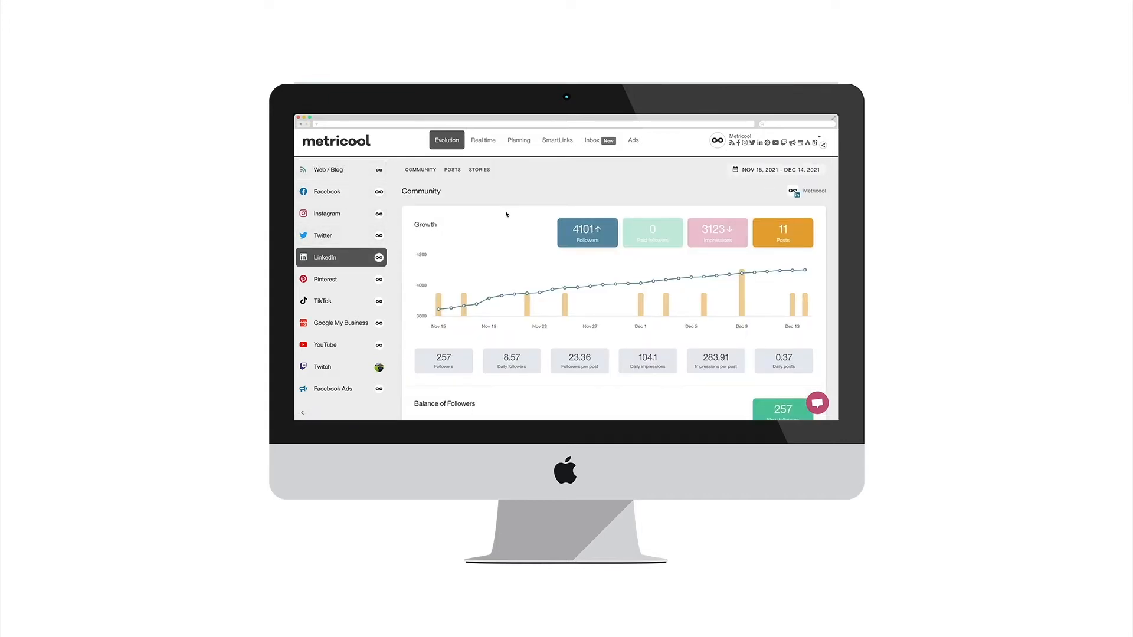
left_click(452, 170)
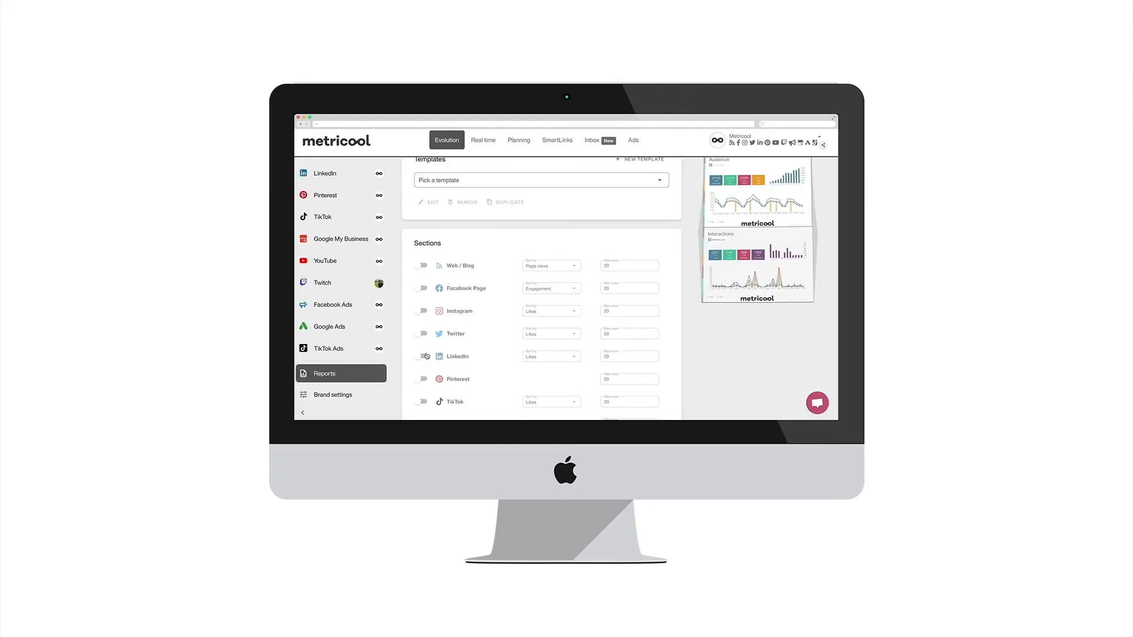
- Scroll down to the report Sections with the Instagram and LinkedIn toggles
scroll("down", 3)
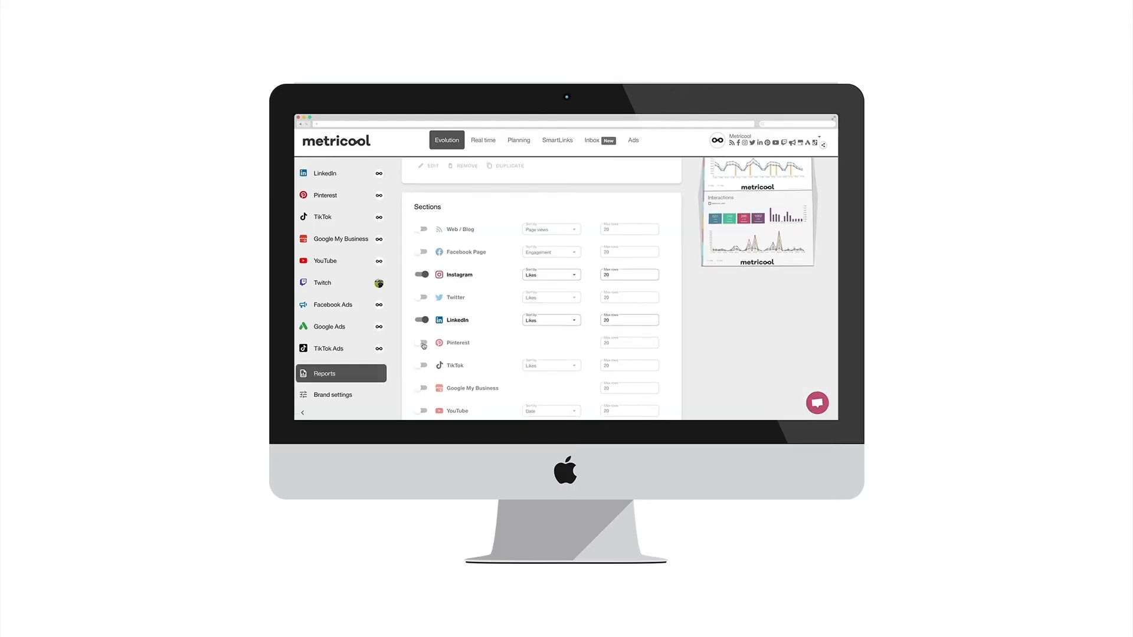